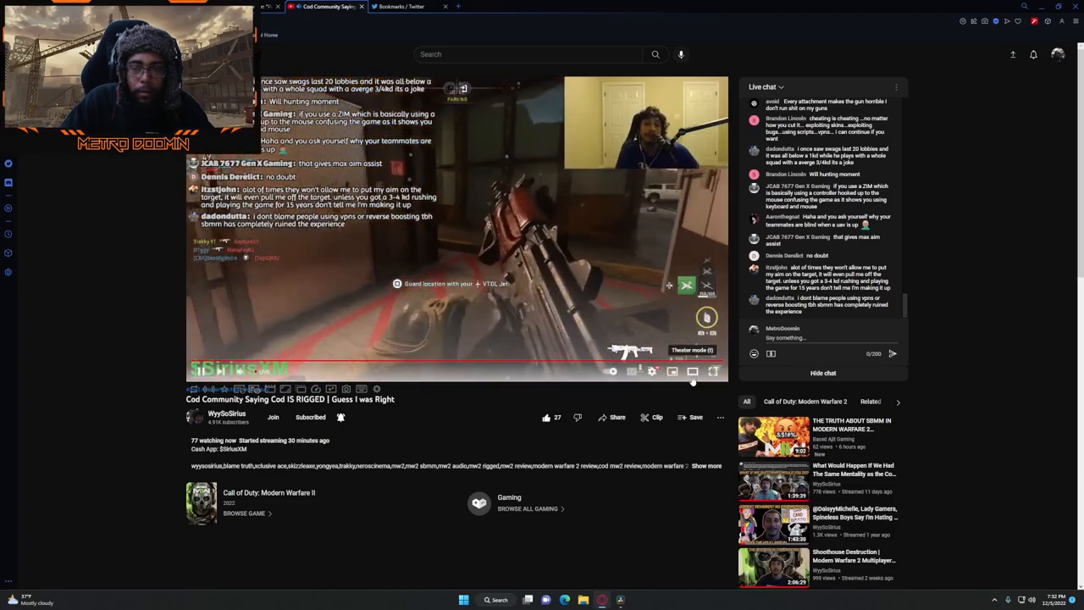
- Switch the 'Cod Community Saying Cod IS RIGGED' stream to theater mode
{"action": "left_click", "coordinate": [713, 371]}
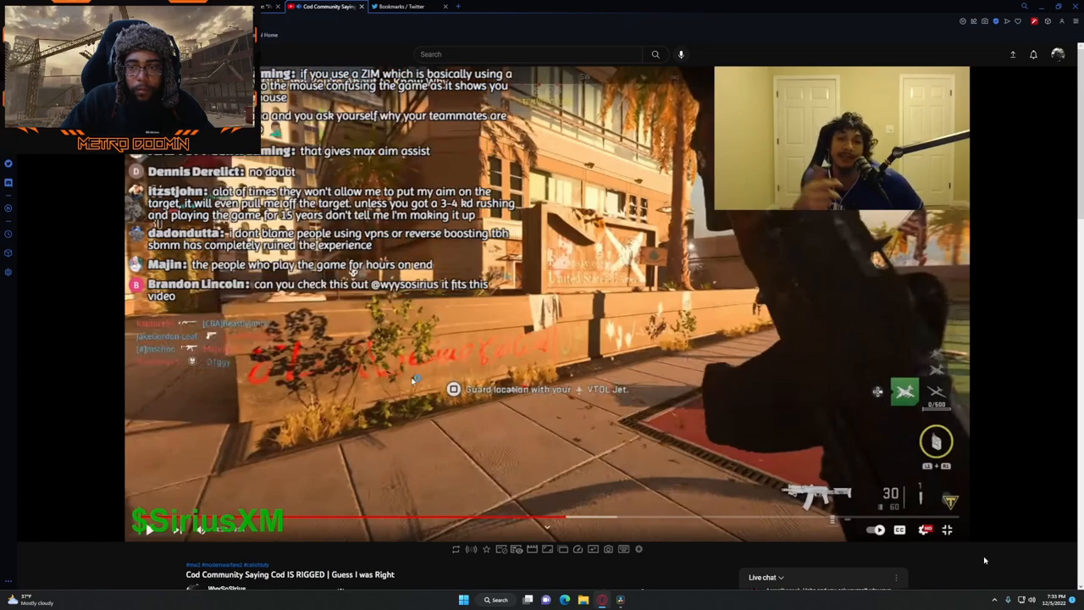
{"action": "mouse_move", "coordinate": [994, 600]}
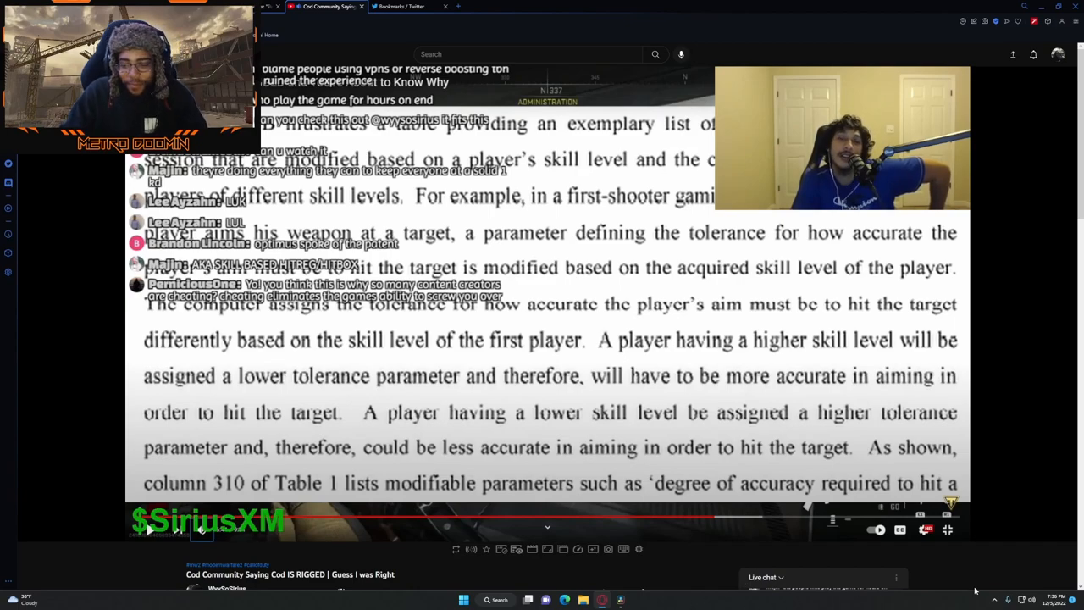
{"action": "left_click", "coordinate": [406, 7]}
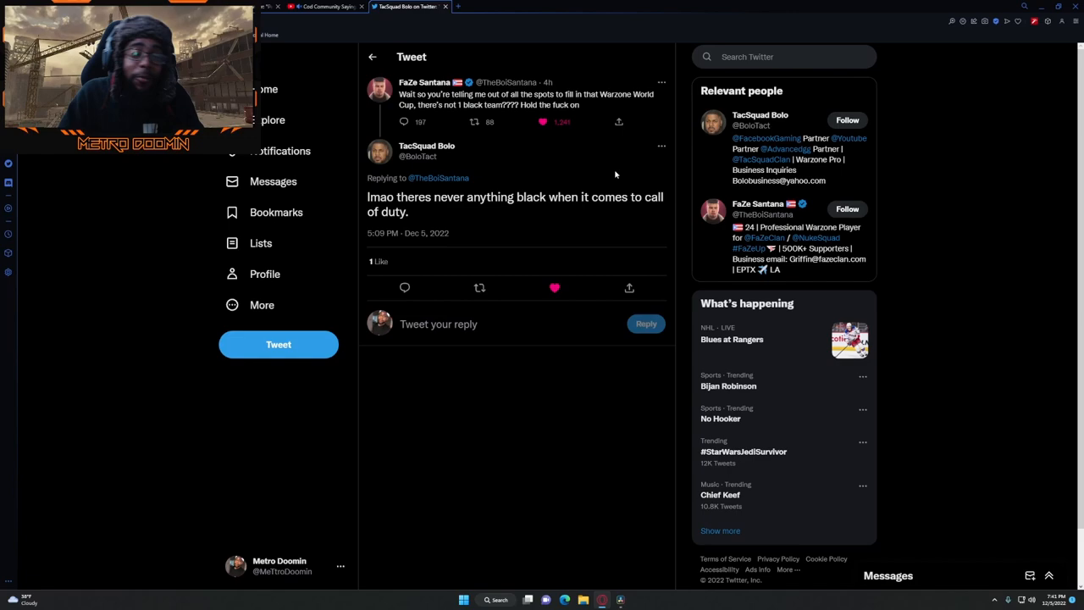
{"action": "mouse_move", "coordinate": [460, 155]}
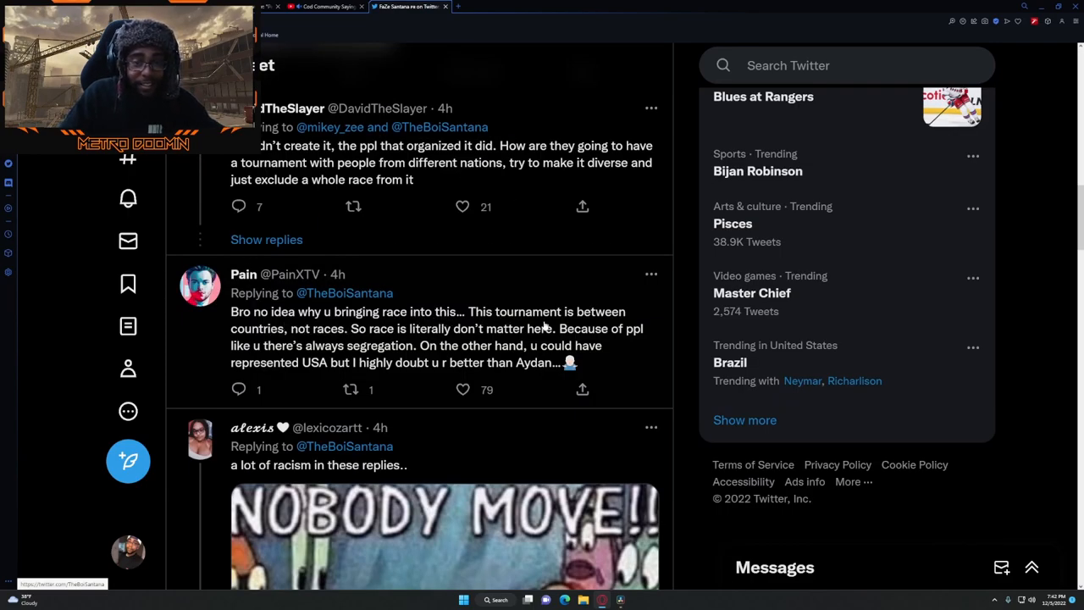
- Scroll down the Bookmarks to reach the OpTic Lucid tweet about cheaters and packet loss
{"action": "scroll", "scroll_direction": "down", "scroll_amount": 3}
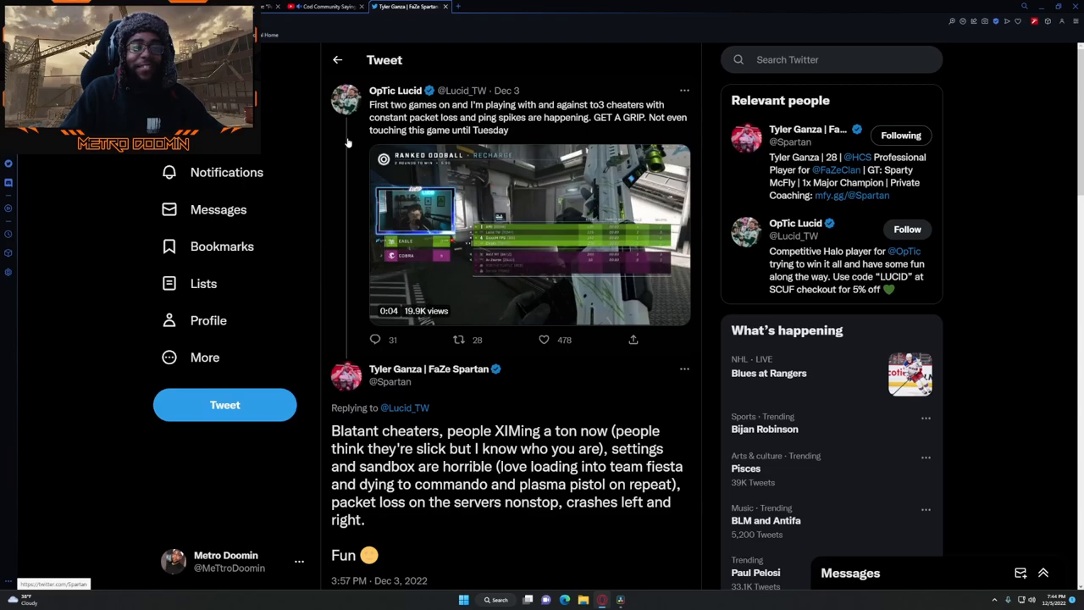
{"action": "left_click", "coordinate": [529, 235]}
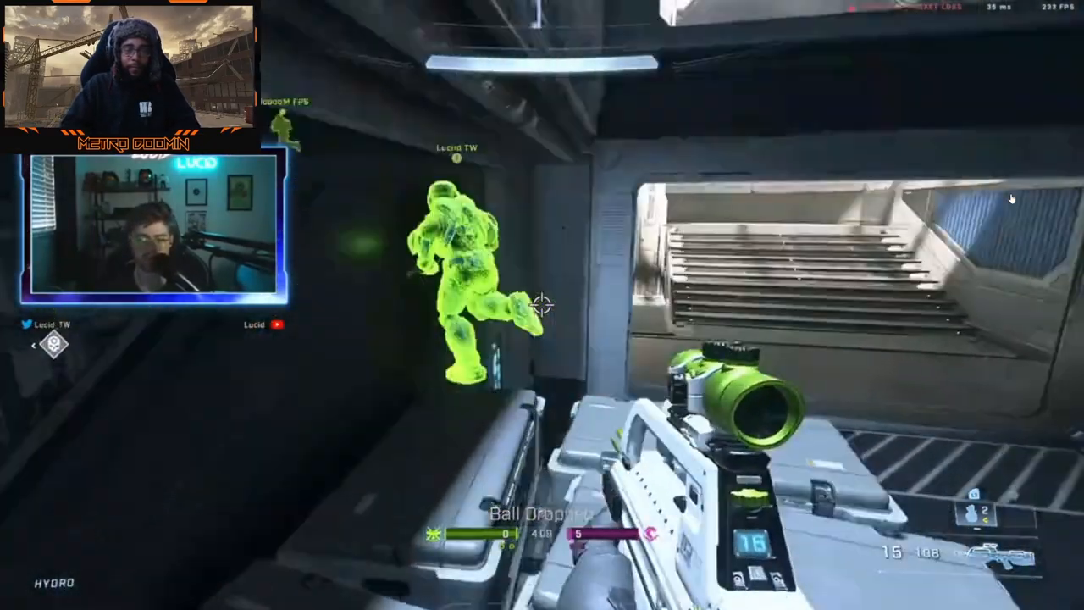
{"action": "left_click", "coordinate": [542, 305]}
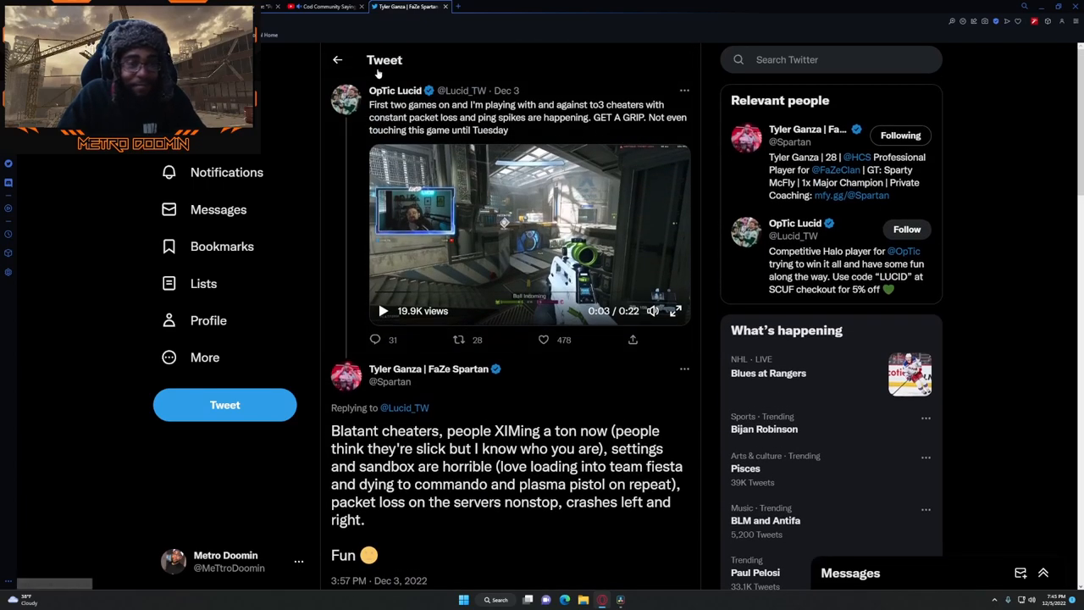
- Return to Bookmarks and open the vice.com link in CODIN4K's Army sponsorship tweet
{"action": "left_click", "coordinate": [223, 246]}
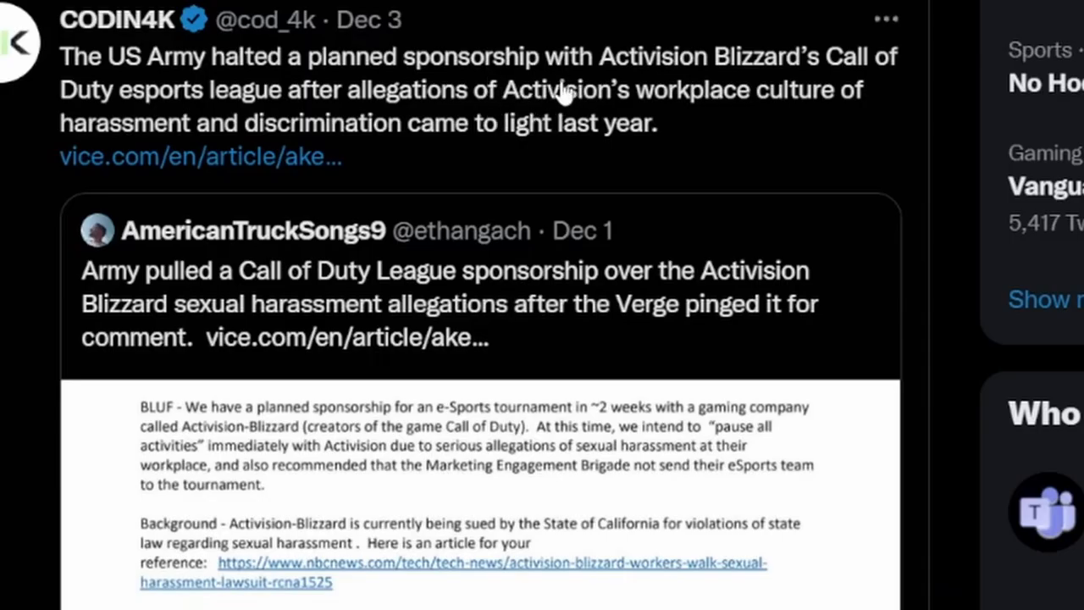
{"action": "mouse_move", "coordinate": [859, 101]}
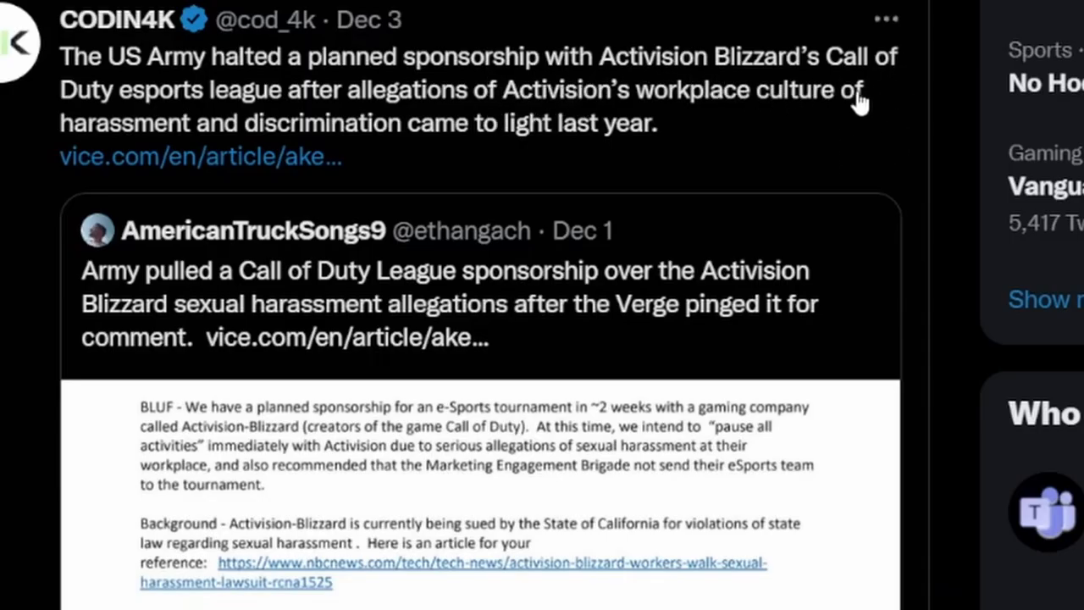
{"action": "mouse_move", "coordinate": [406, 127]}
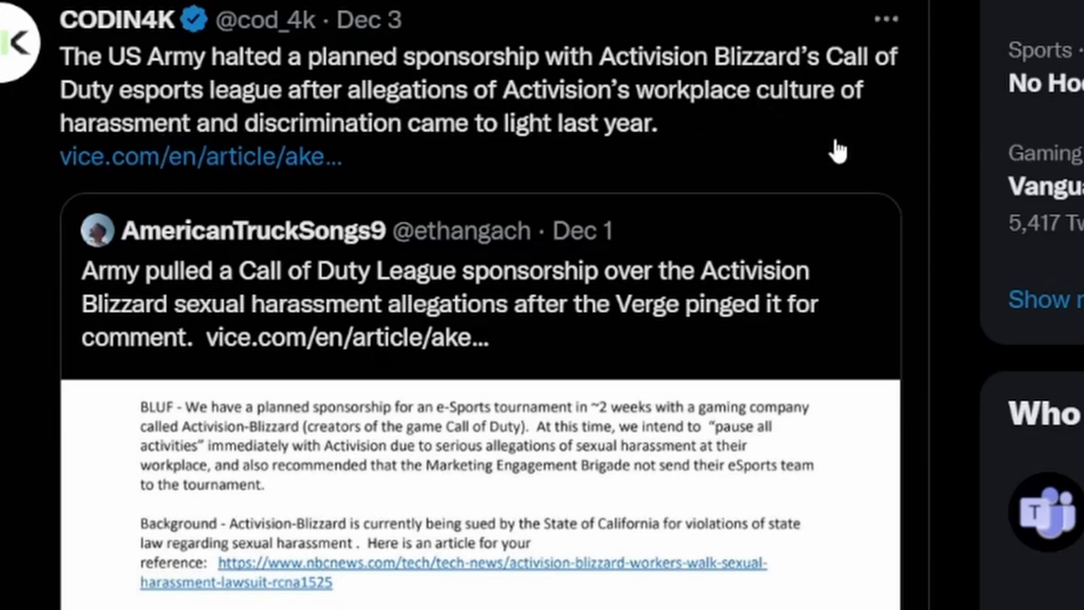
{"action": "mouse_move", "coordinate": [444, 157]}
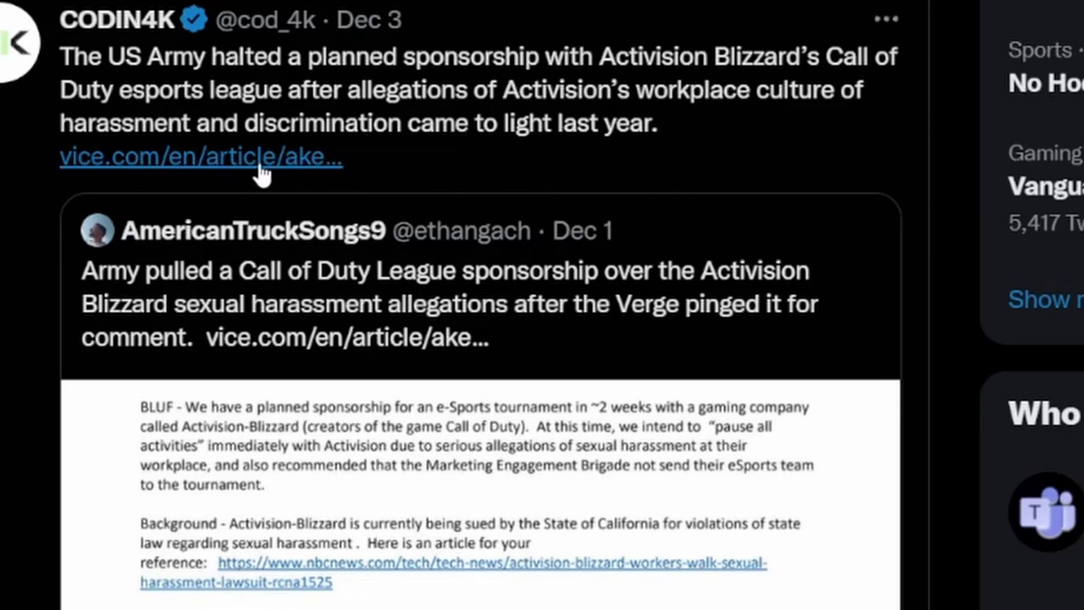
{"action": "left_click", "coordinate": [201, 155]}
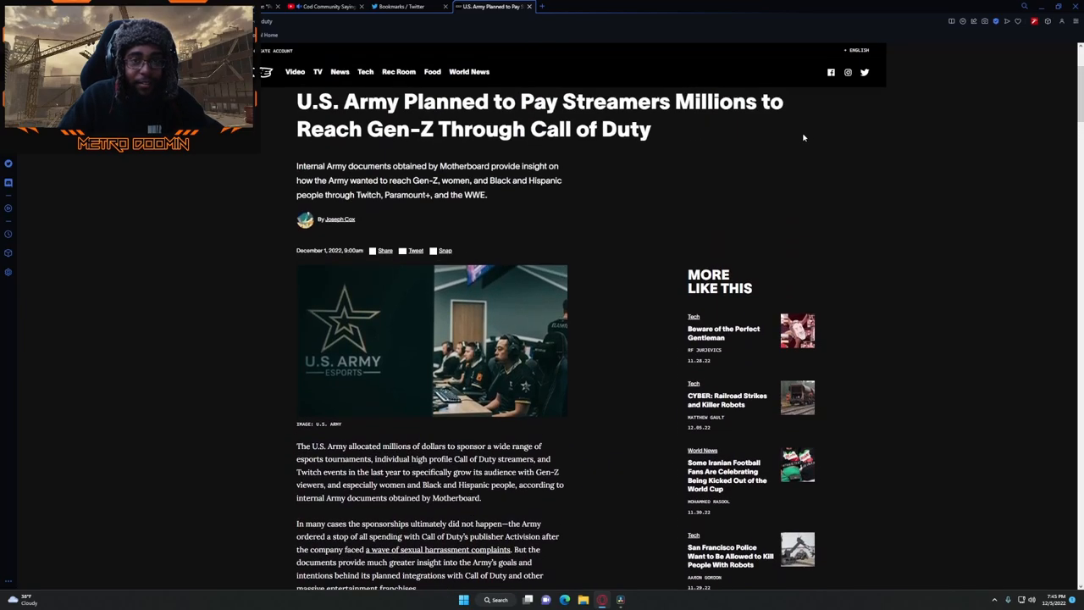
- Switch to the Twitter Bookmarks tab to view the Army memo image
{"action": "left_click", "coordinate": [398, 7]}
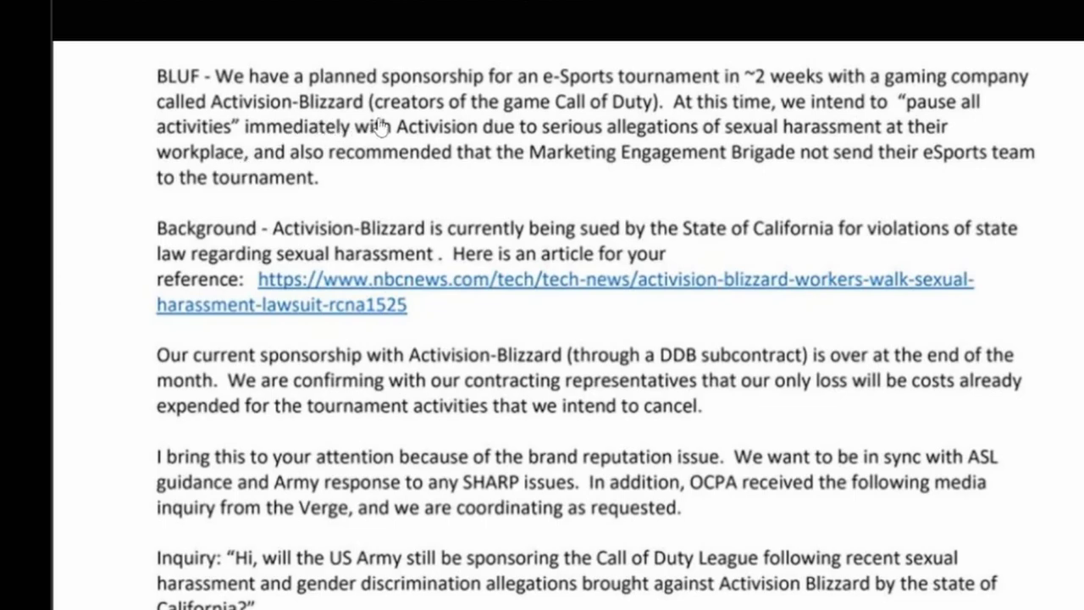
{"action": "mouse_move", "coordinate": [762, 119]}
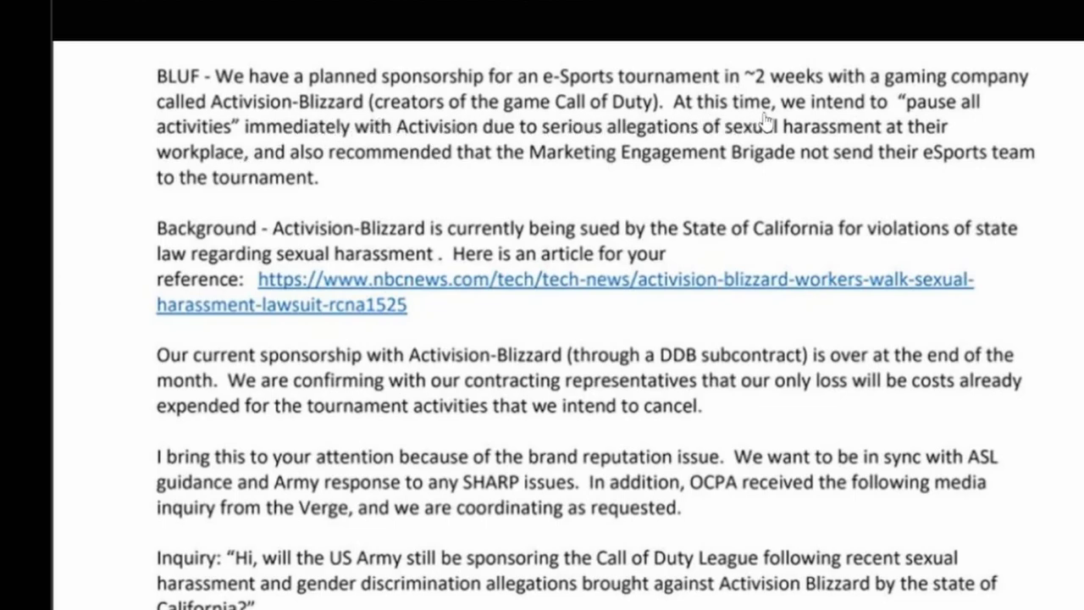
{"action": "mouse_move", "coordinate": [406, 151]}
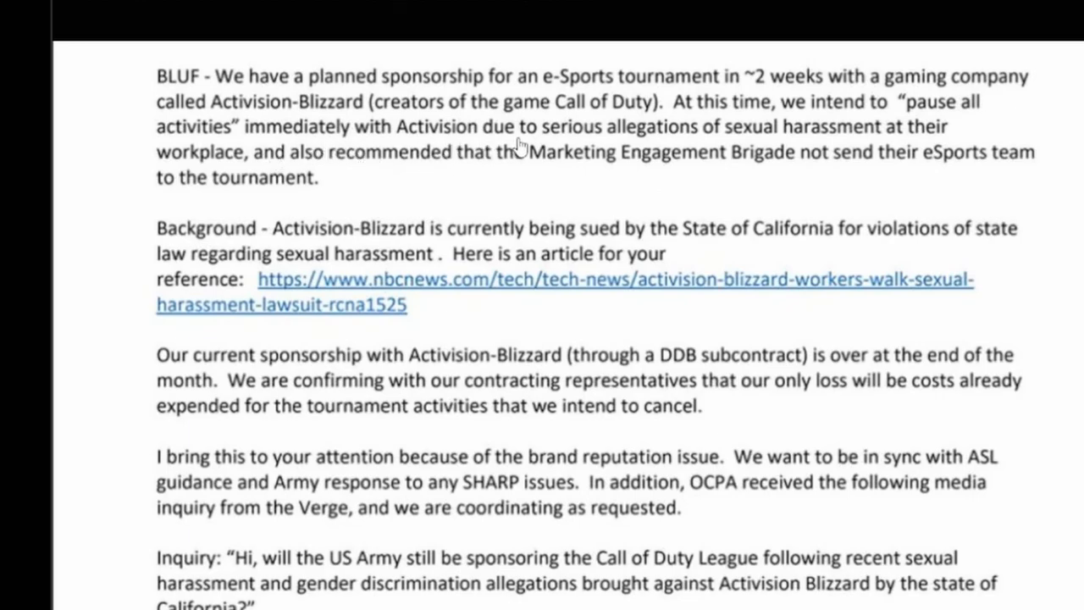
{"action": "mouse_move", "coordinate": [951, 138]}
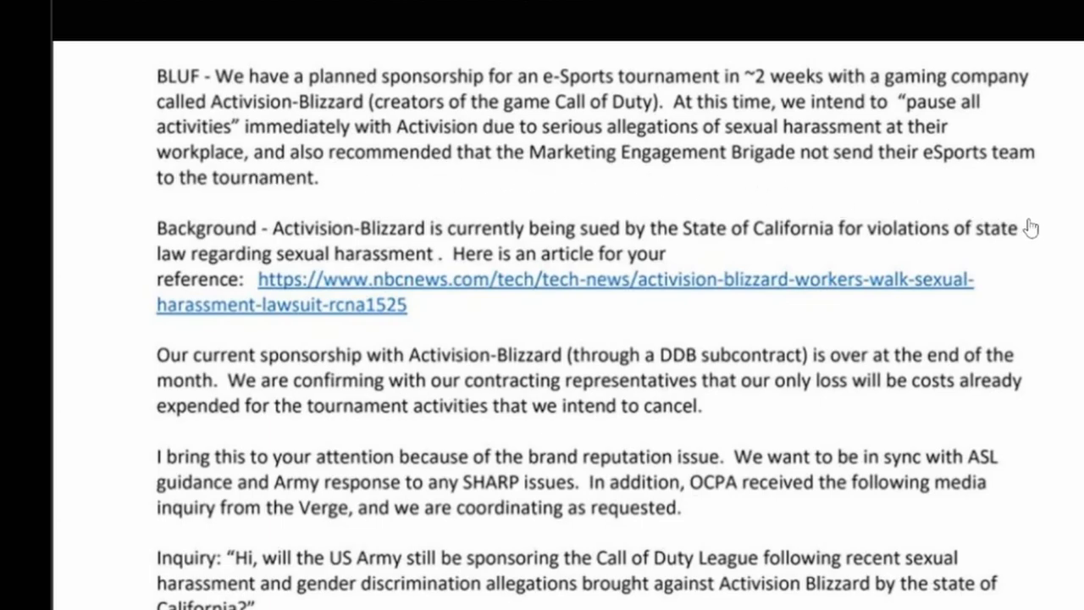
{"action": "mouse_move", "coordinate": [1060, 197]}
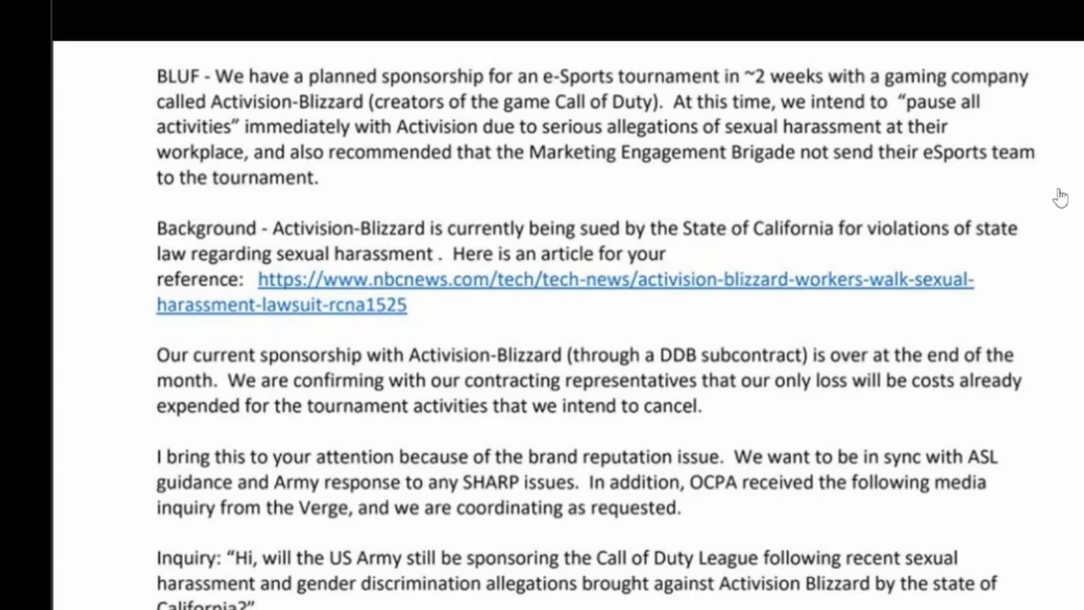
{"action": "left_click", "coordinate": [399, 7]}
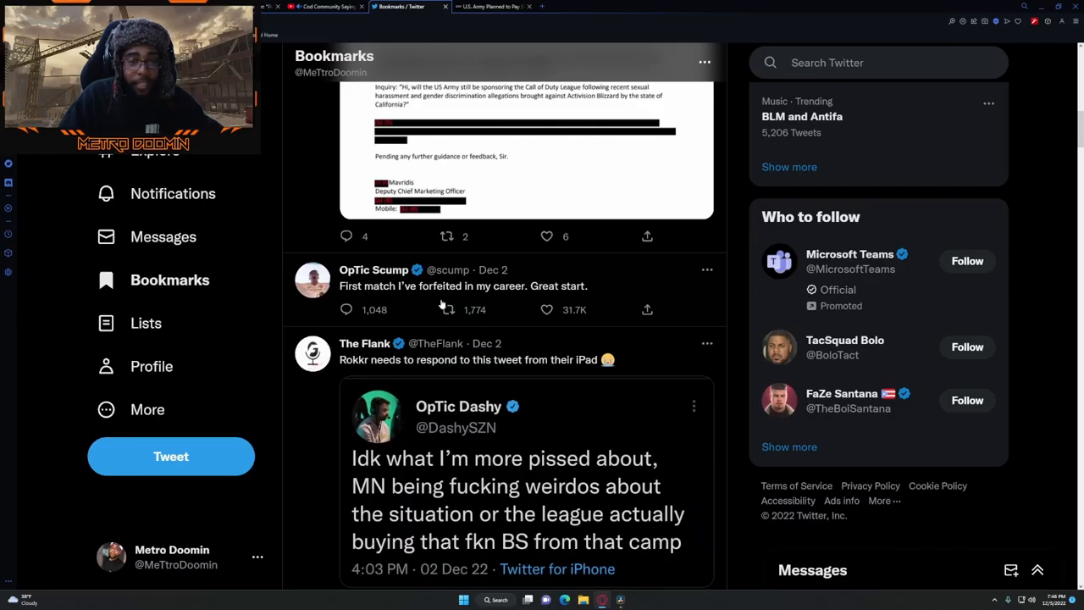
{"action": "mouse_move", "coordinate": [635, 281]}
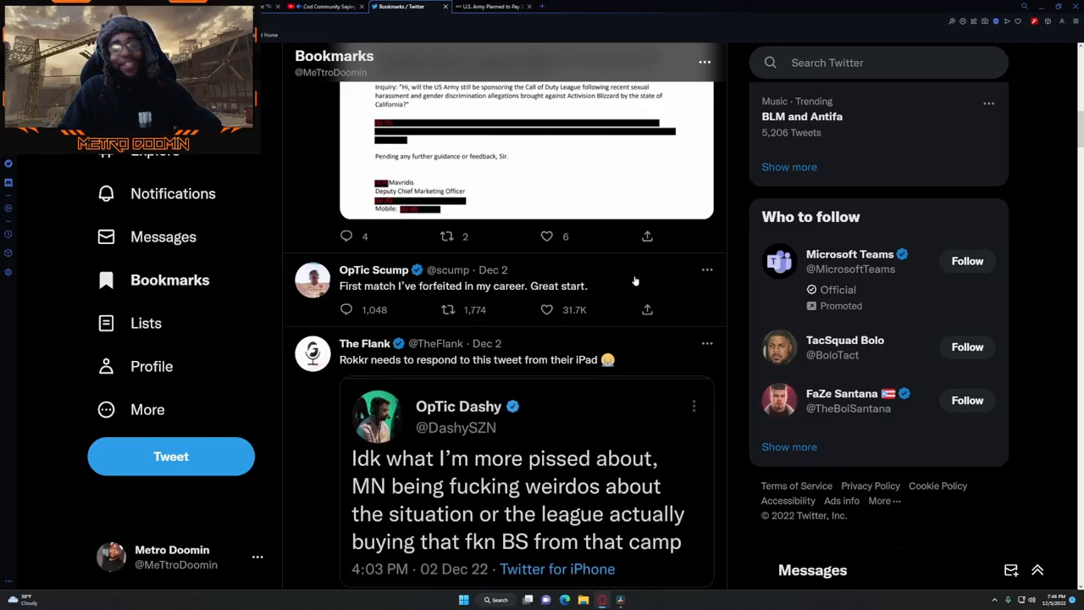
{"action": "mouse_move", "coordinate": [618, 260]}
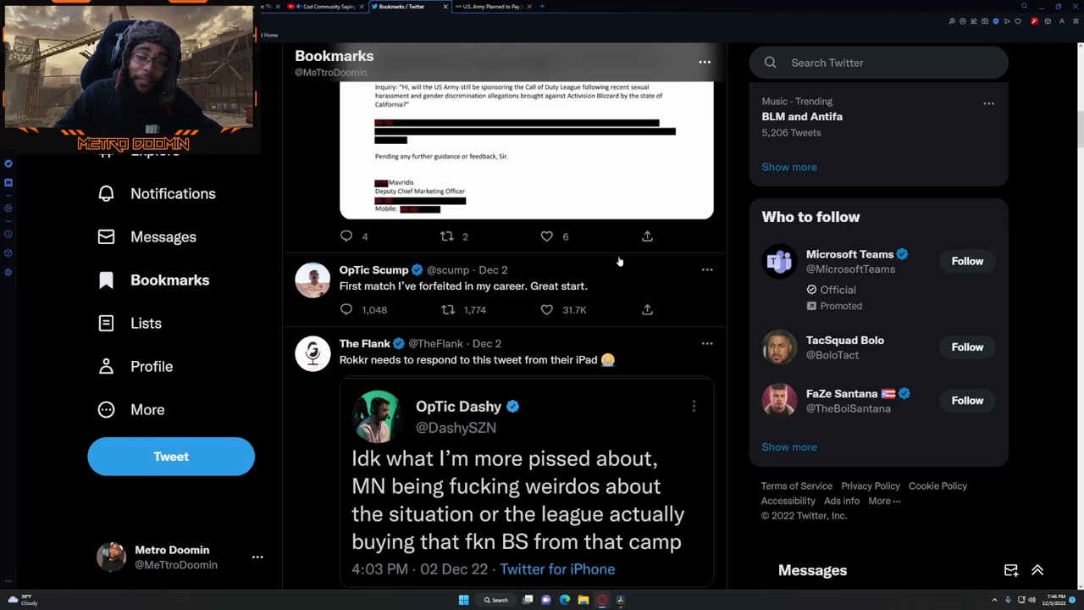
{"action": "mouse_move", "coordinate": [677, 225]}
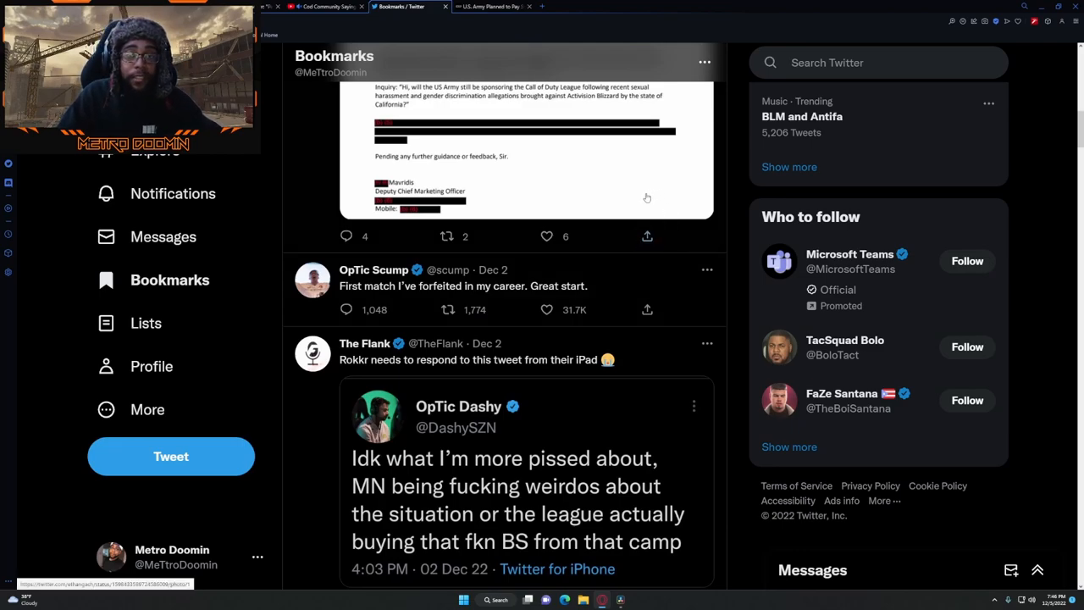
{"action": "scroll", "scroll_direction": "down", "scroll_amount": 3}
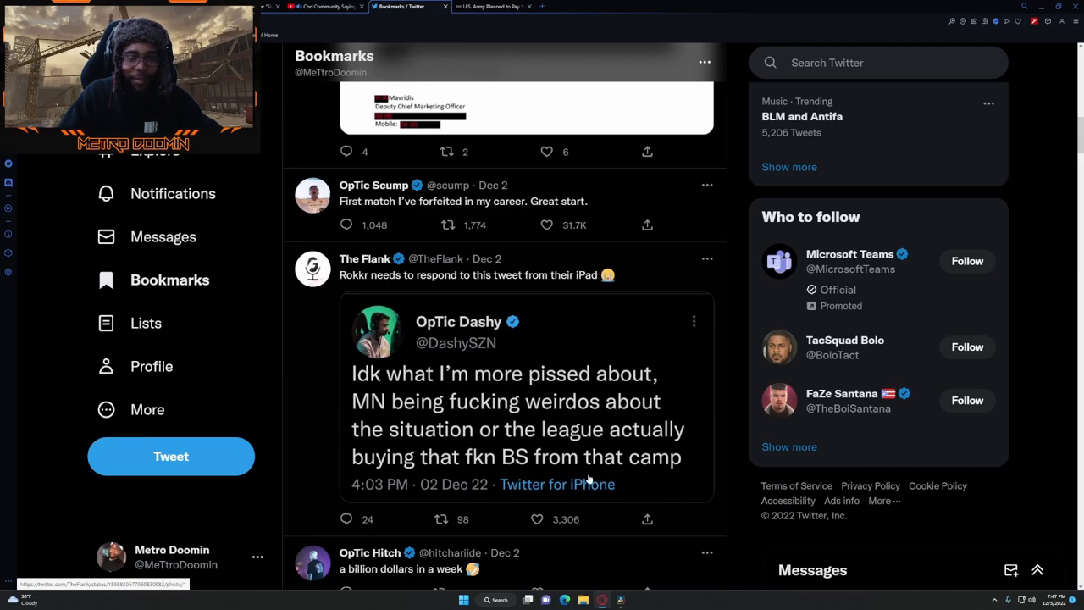
{"action": "scroll", "scroll_direction": "down", "scroll_amount": 3}
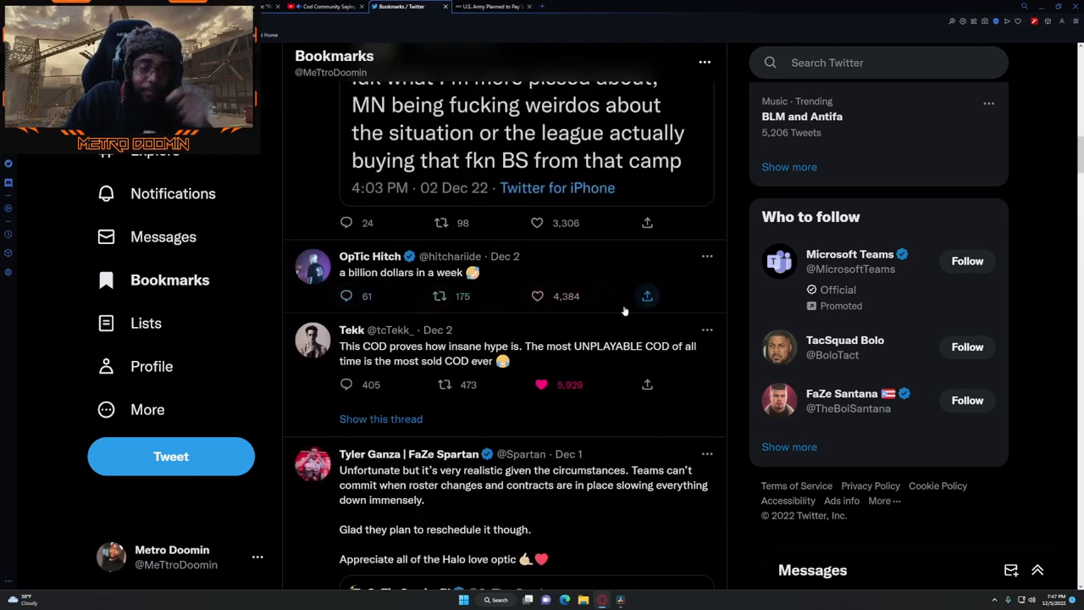
{"action": "scroll", "scroll_direction": "down", "scroll_amount": 3}
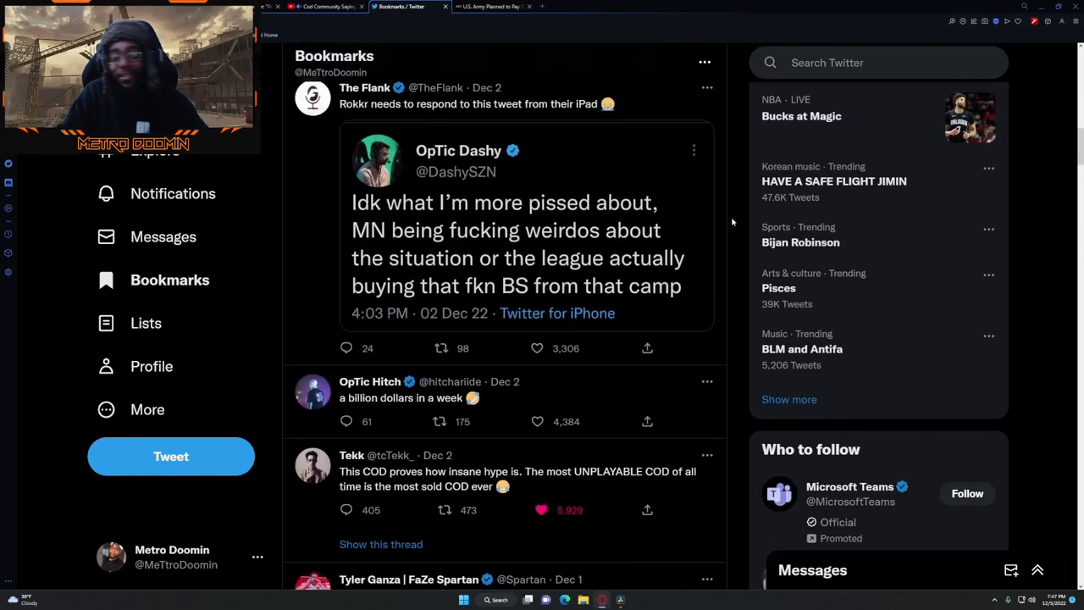
{"action": "scroll", "scroll_direction": "down", "scroll_amount": 3}
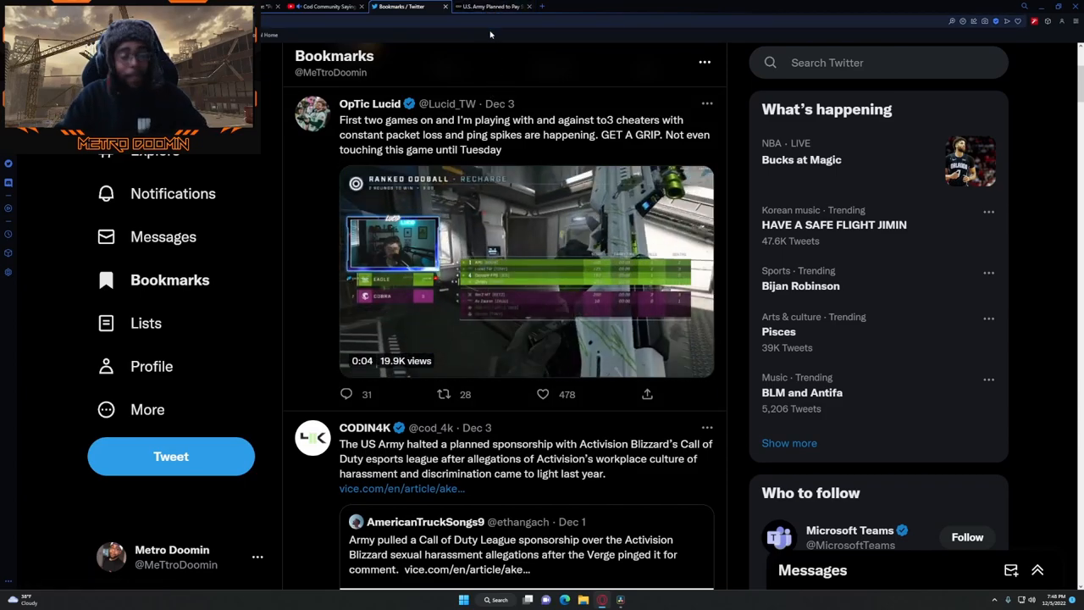
- Switch to the Motherboard article tab, select its headline, then deselect it
{"action": "left_click", "coordinate": [491, 7]}
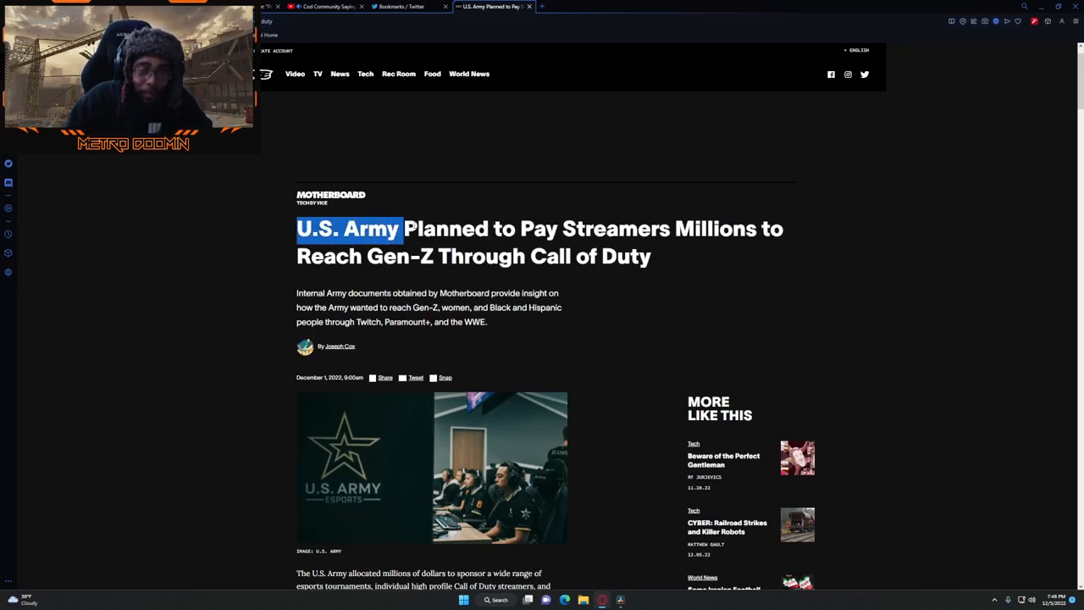
{"action": "left_click_drag", "start_coordinate": [405, 229], "coordinate": [651, 255]}
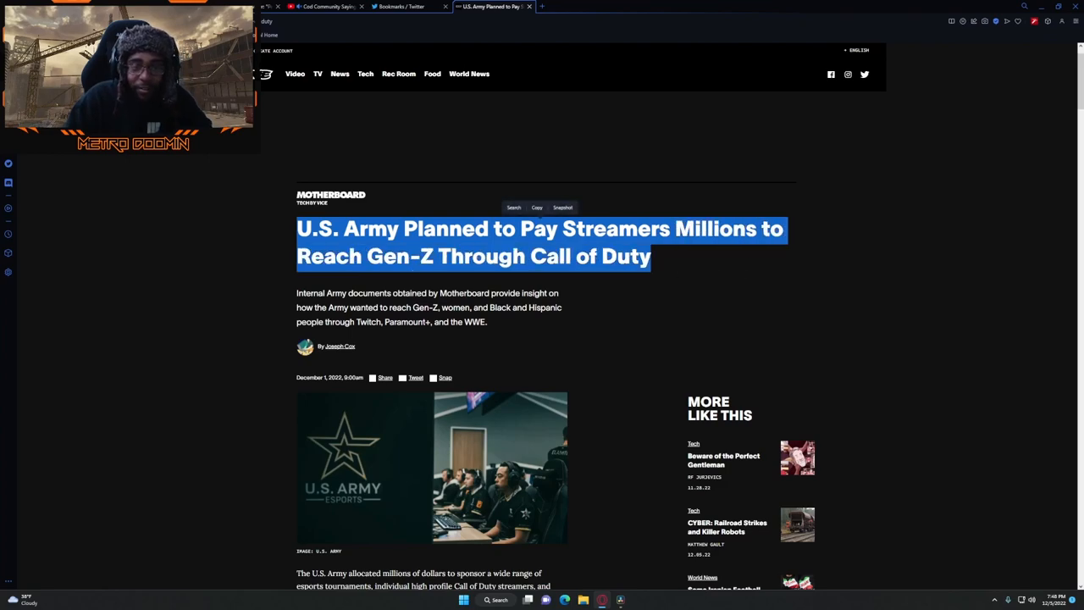
{"action": "left_click", "coordinate": [692, 276]}
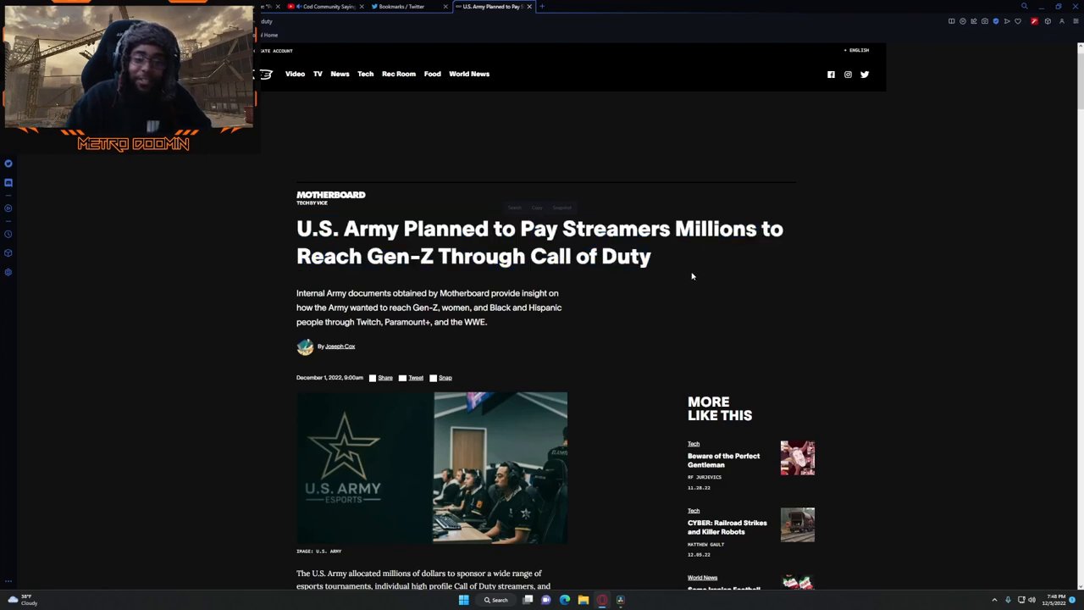